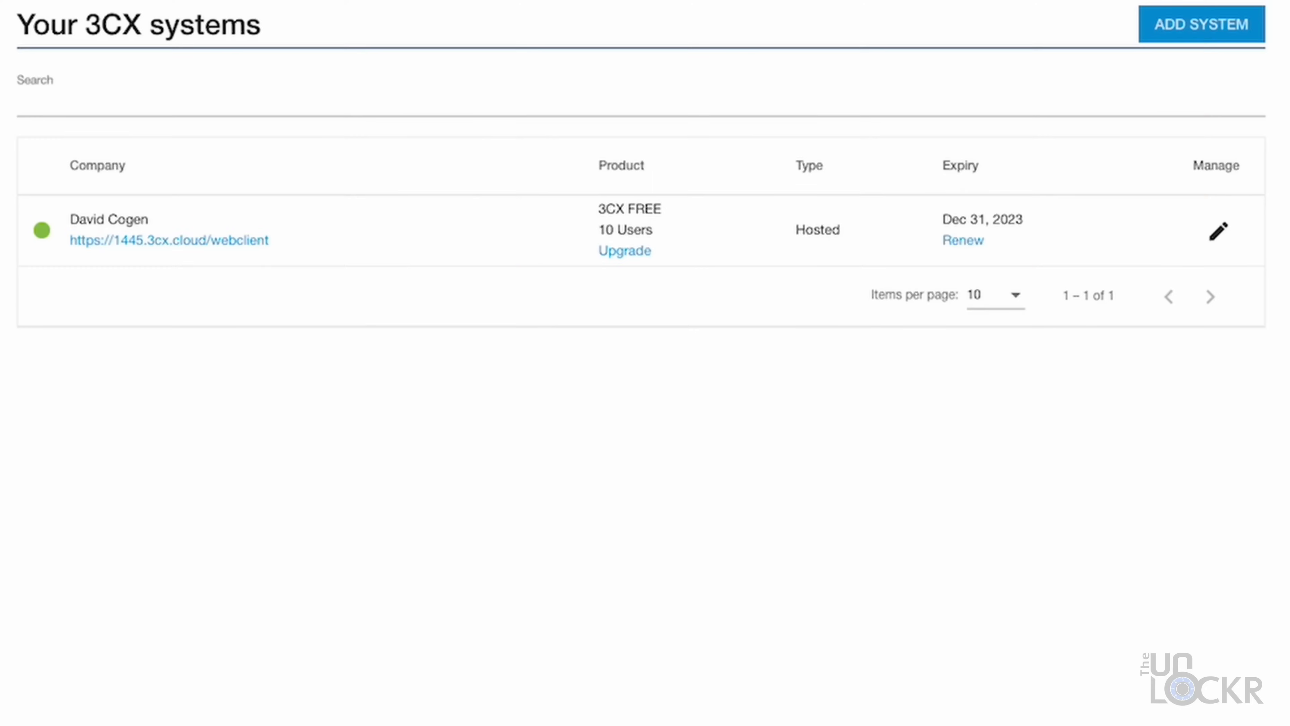
mouse_move(219, 244)
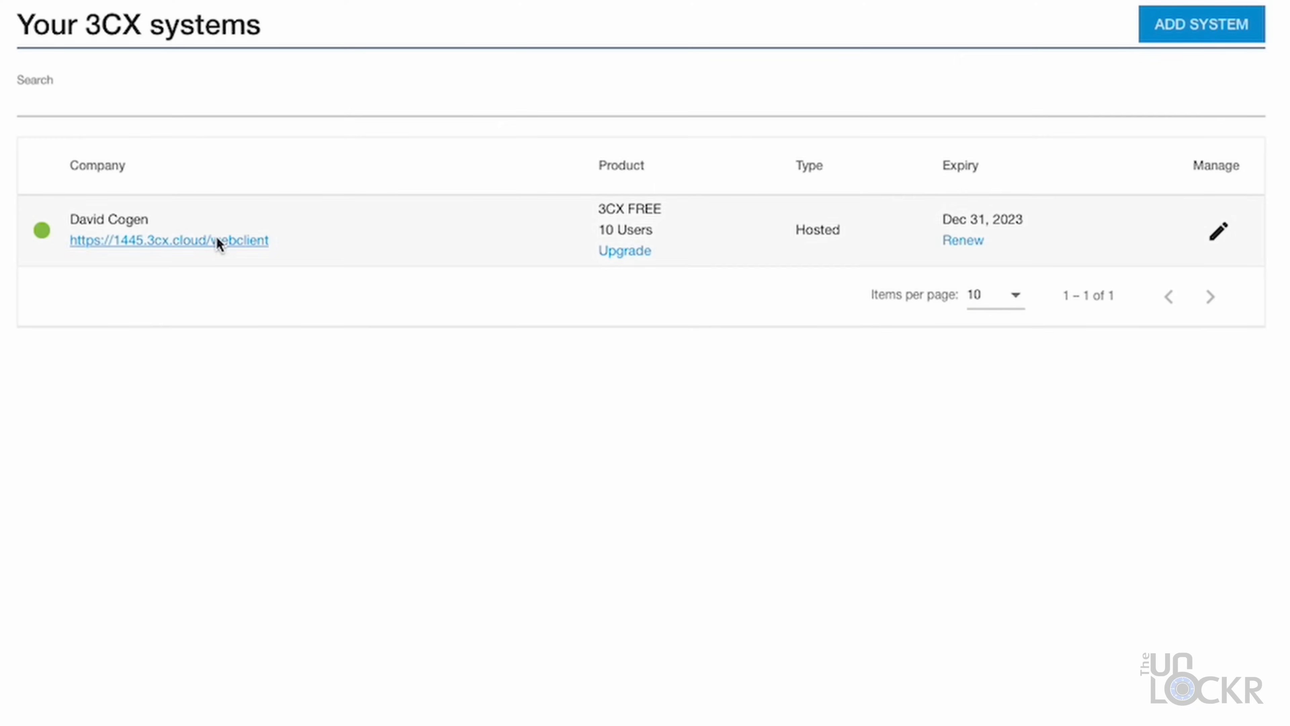
Follow the hosted system's webclient URL from the Your 3CX systems list.
left_click(168, 240)
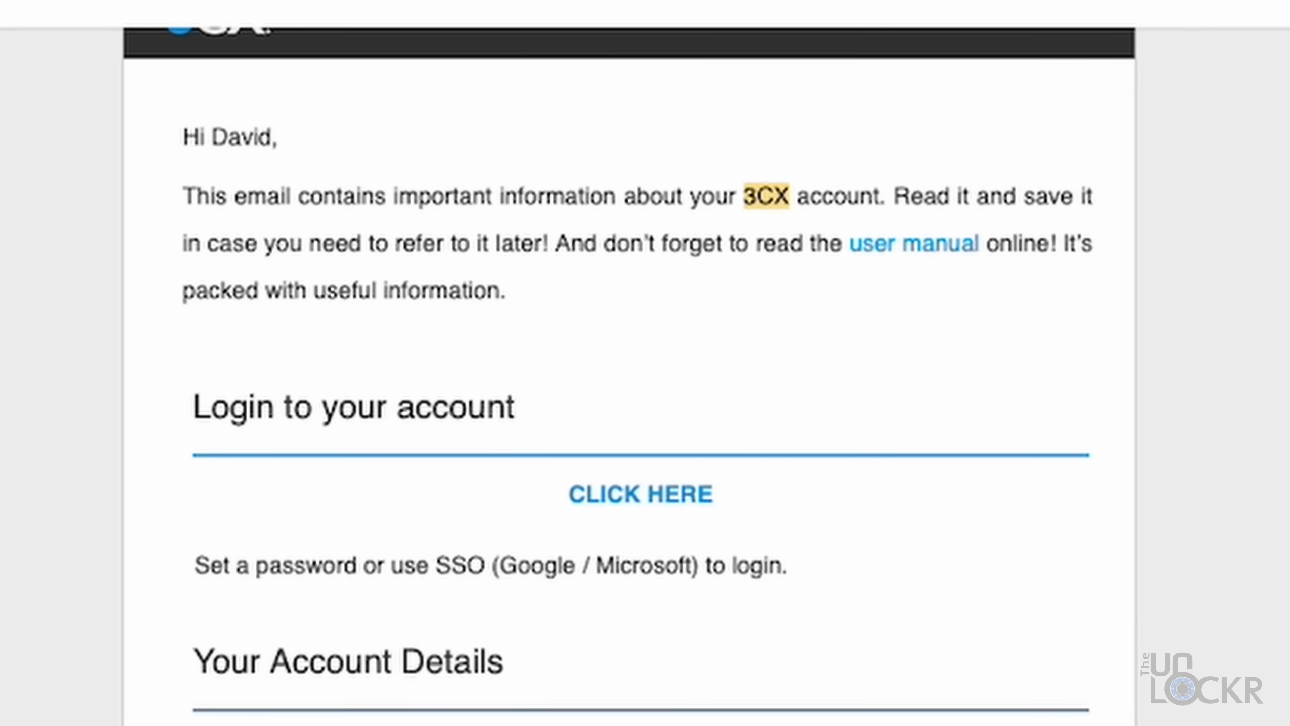
Log in from the welcome email's CLICK HERE link to reach the chat conversations.
left_click(640, 494)
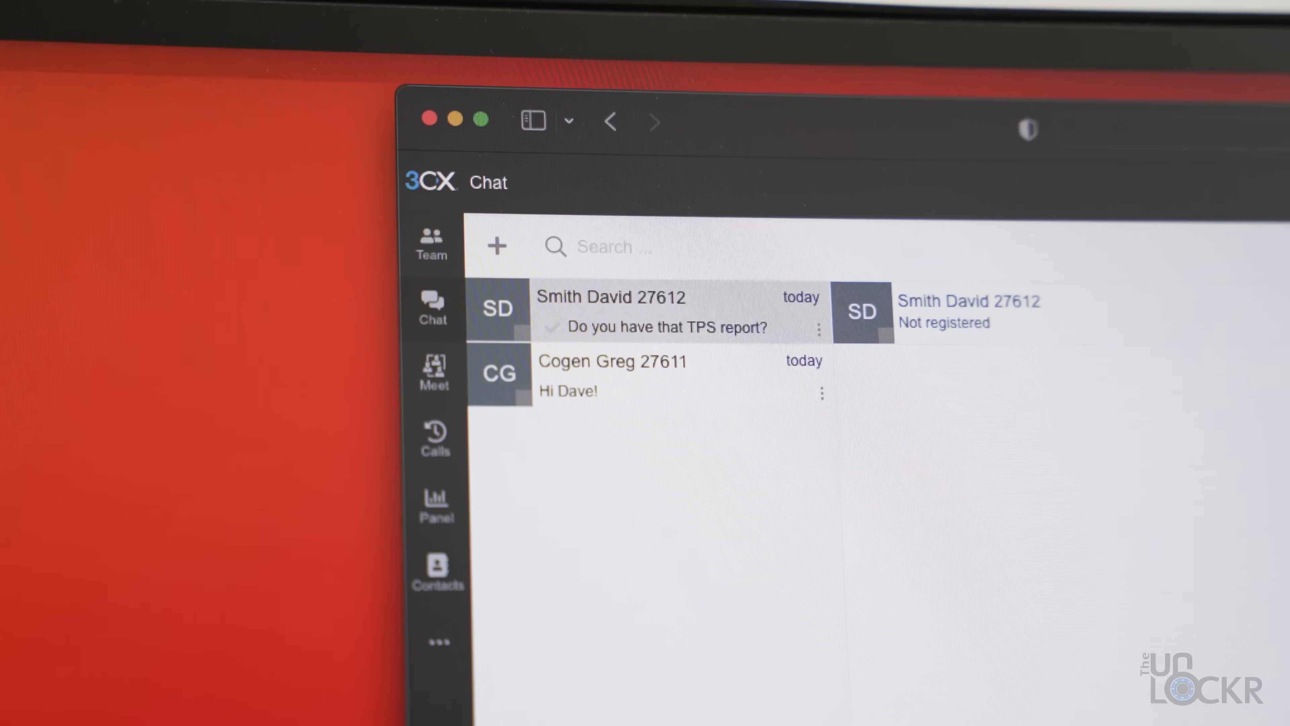
Start a video meeting from Meet and review its Options panel.
left_click(433, 436)
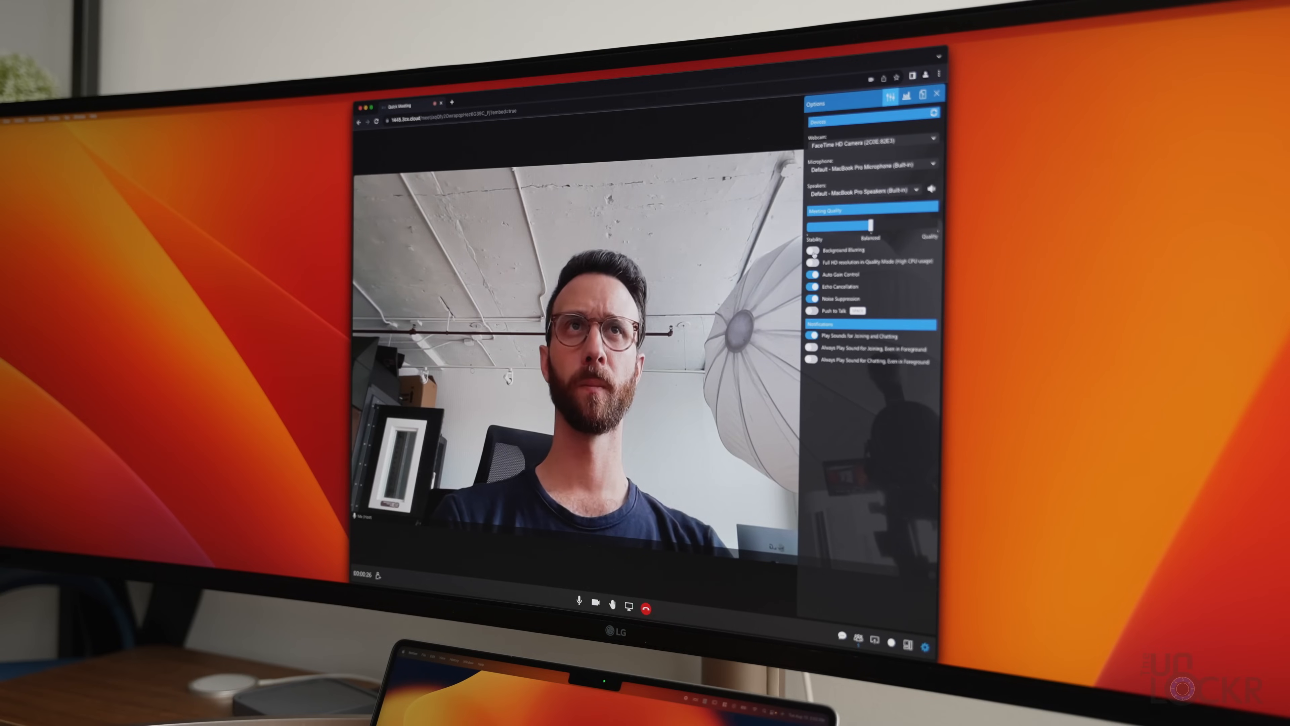
left_click(810, 251)
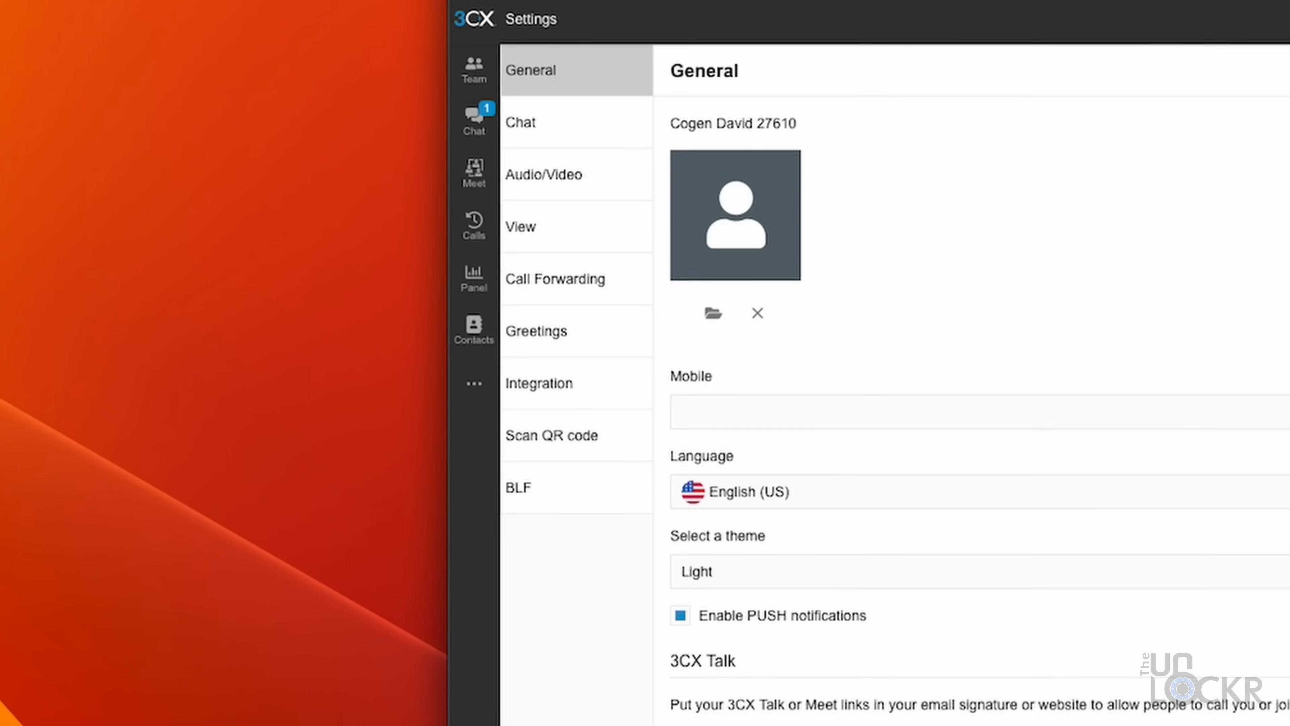
Reorder the ring group's users in Call handling by dragging one member up.
scroll("down", 3)
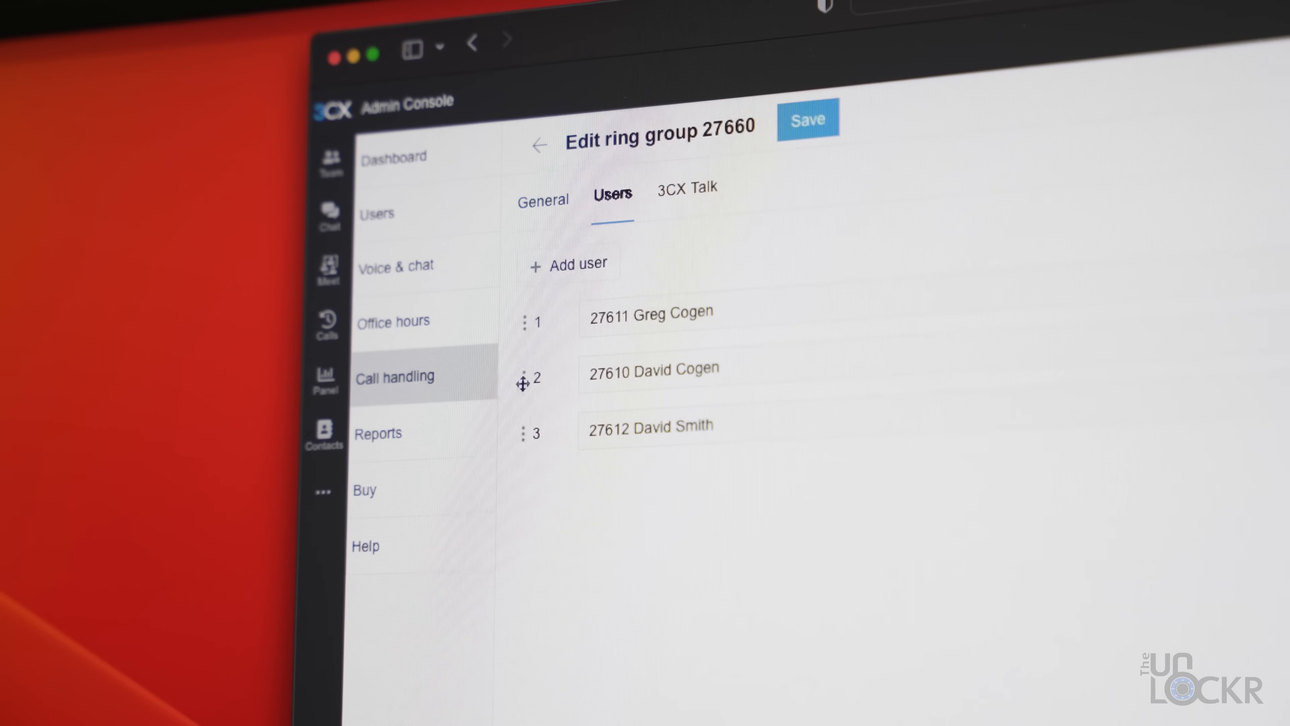
left_click_drag(524, 432, 524, 319)
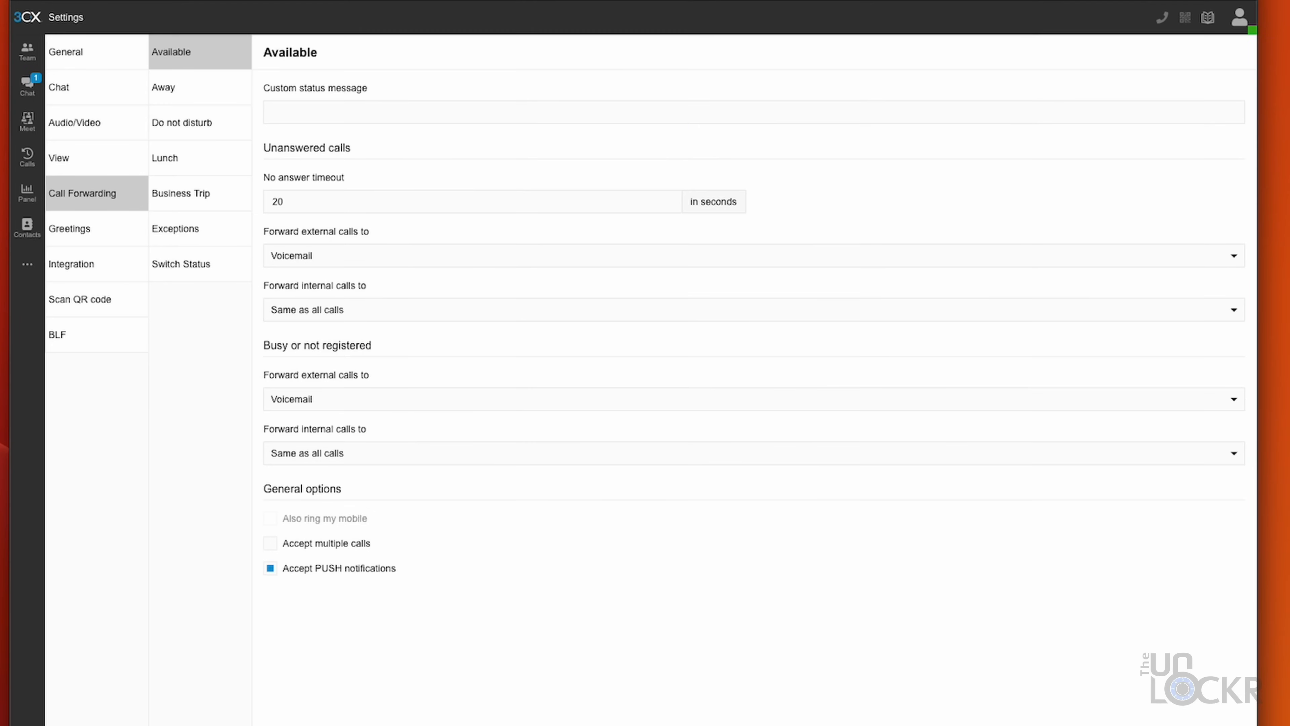
Show the Greetings settings with default greetings for each profile status.
left_click(69, 228)
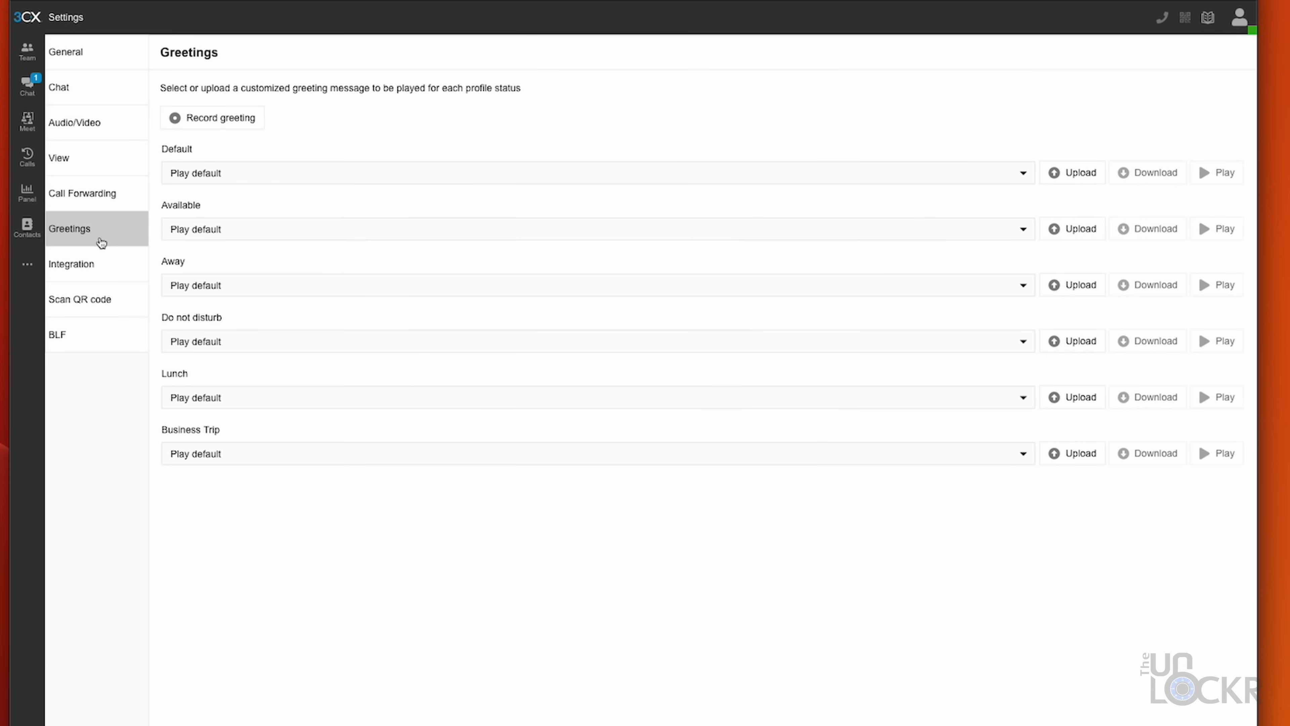
mouse_move(195, 130)
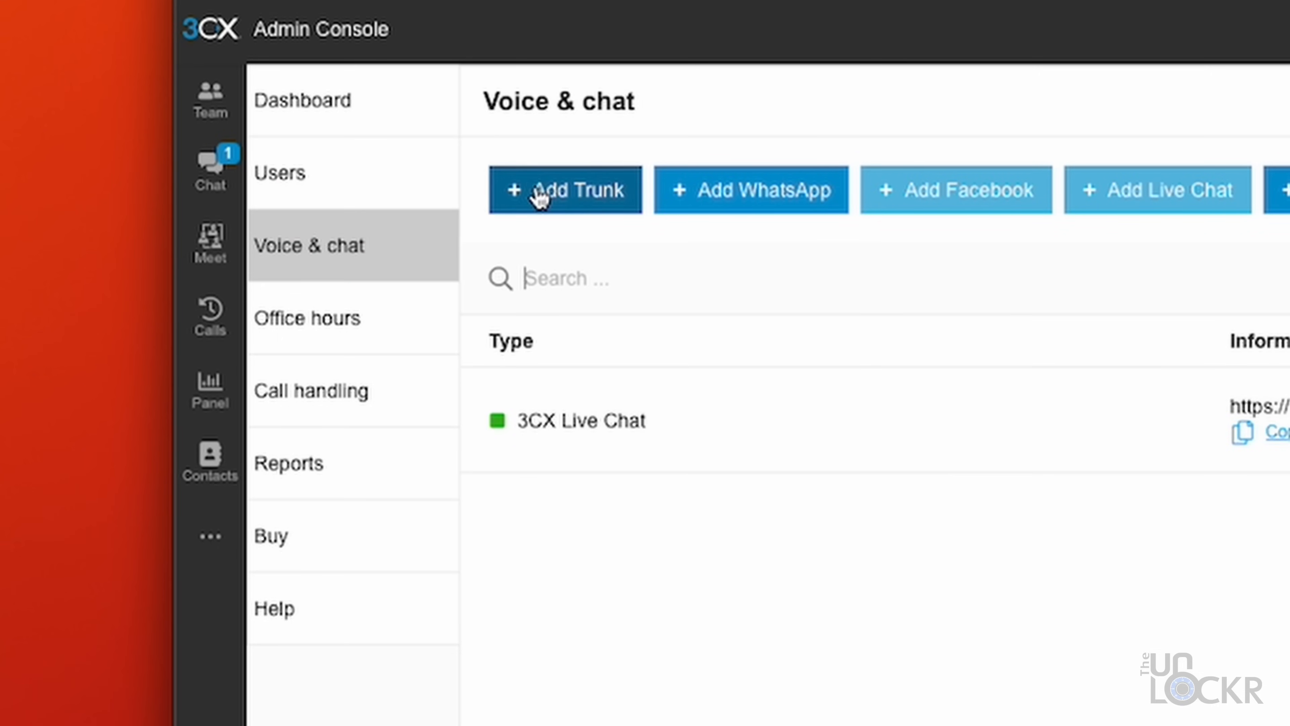
Add a new SIP trunk with US as its country.
left_click(565, 190)
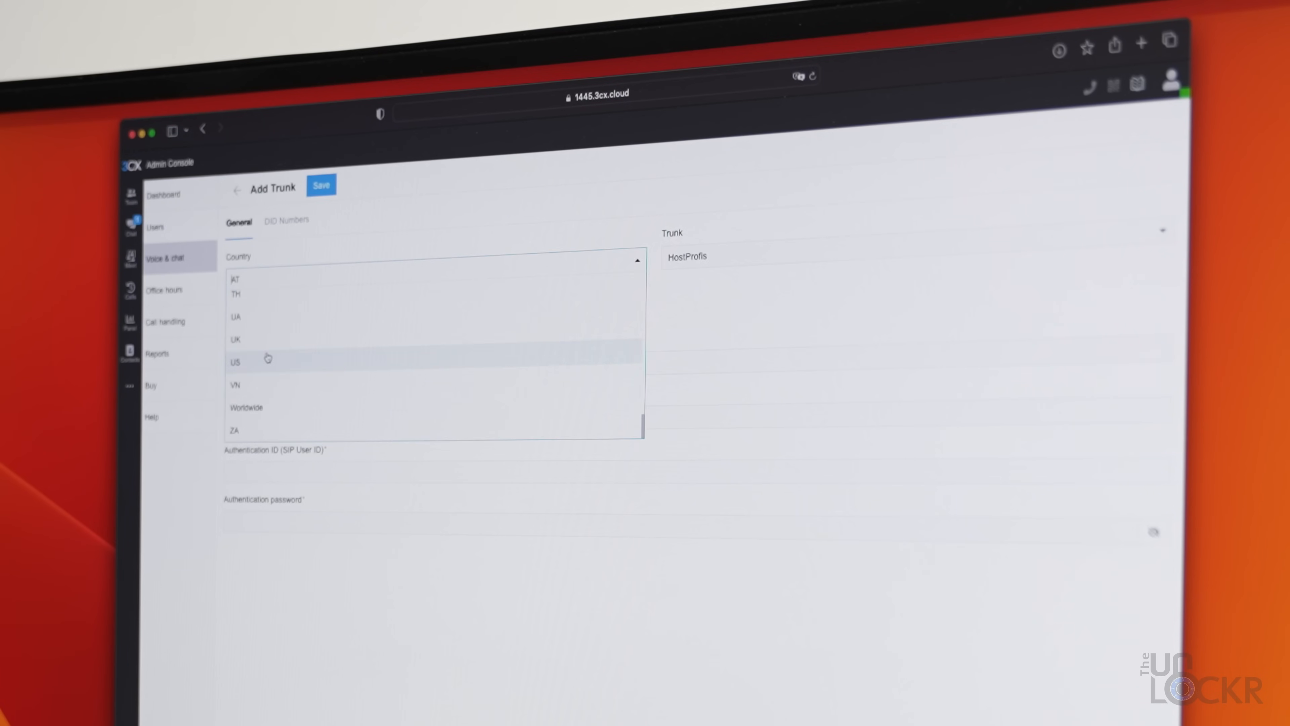
left_click(235, 362)
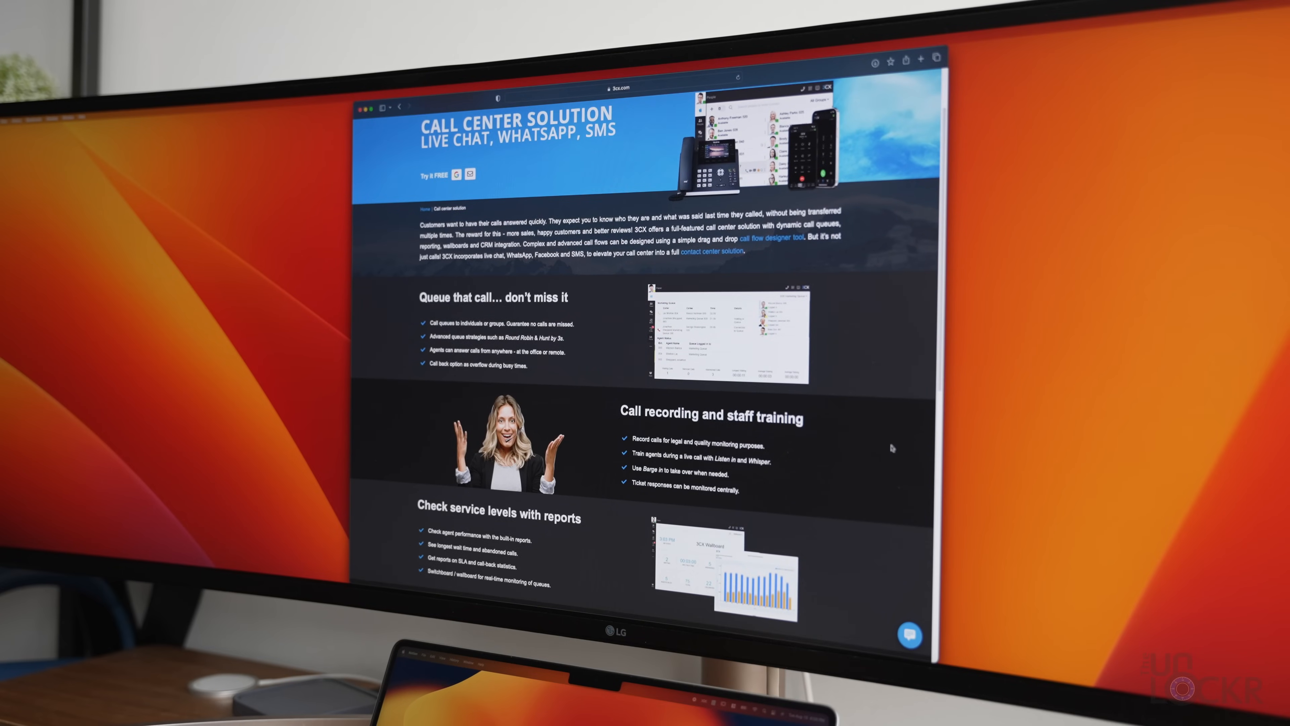
scroll("down", 3)
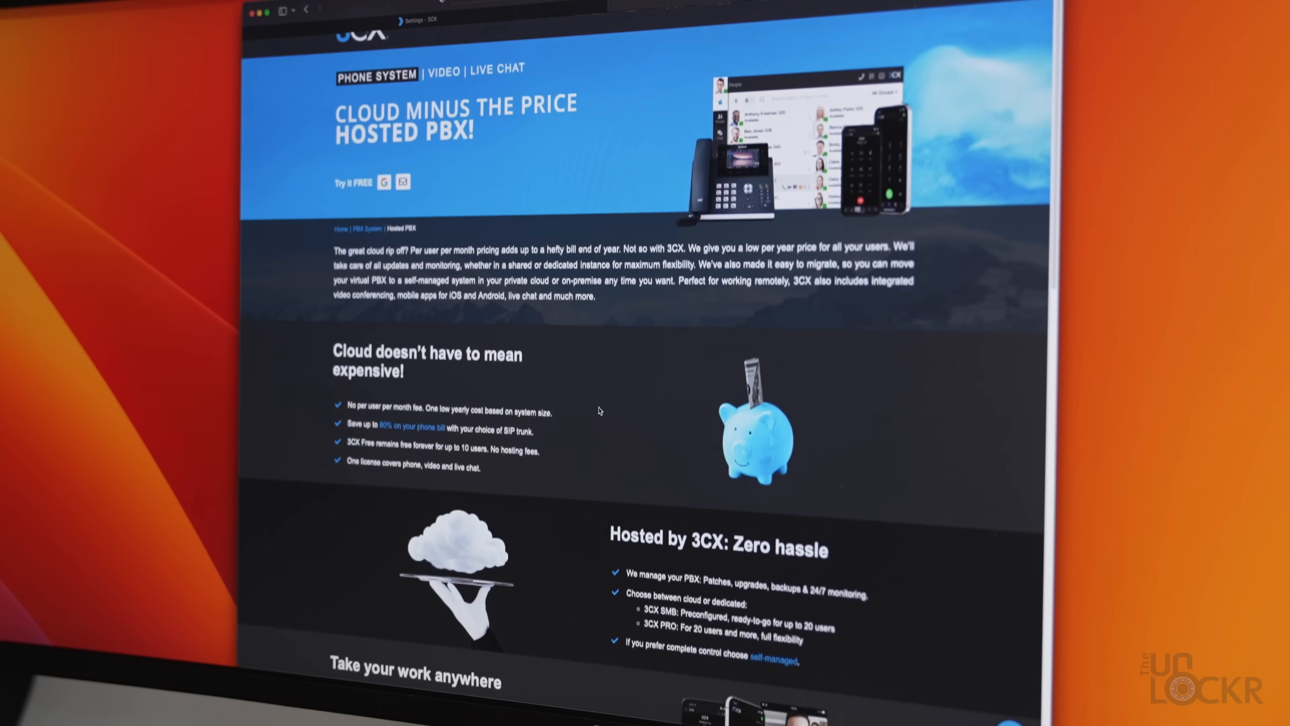
scroll("down", 3)
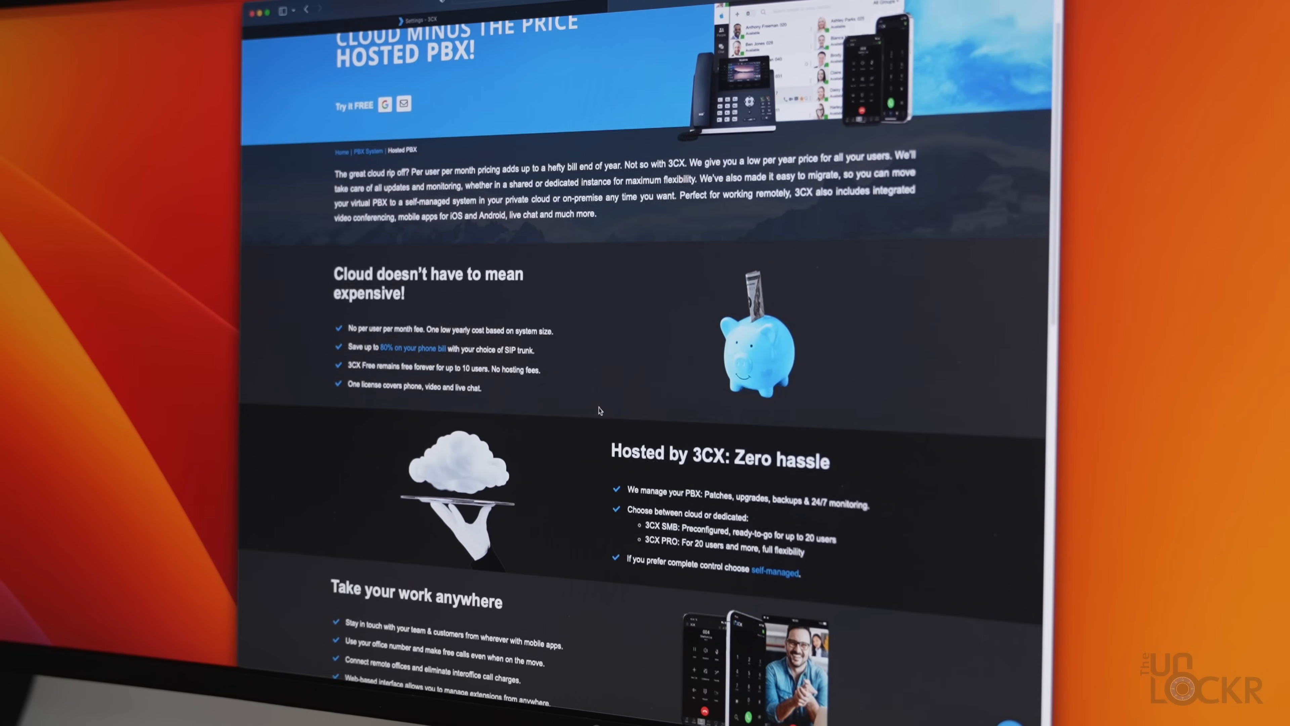
scroll("down", 3)
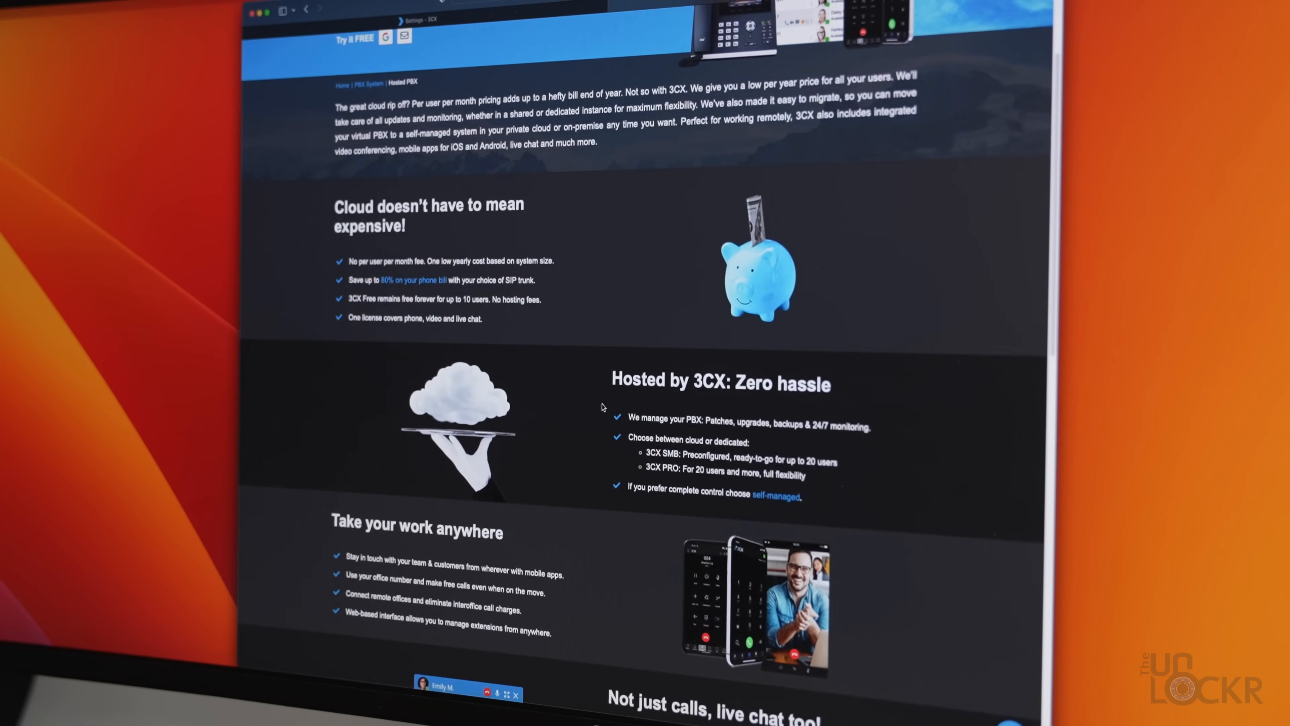
scroll("down", 3)
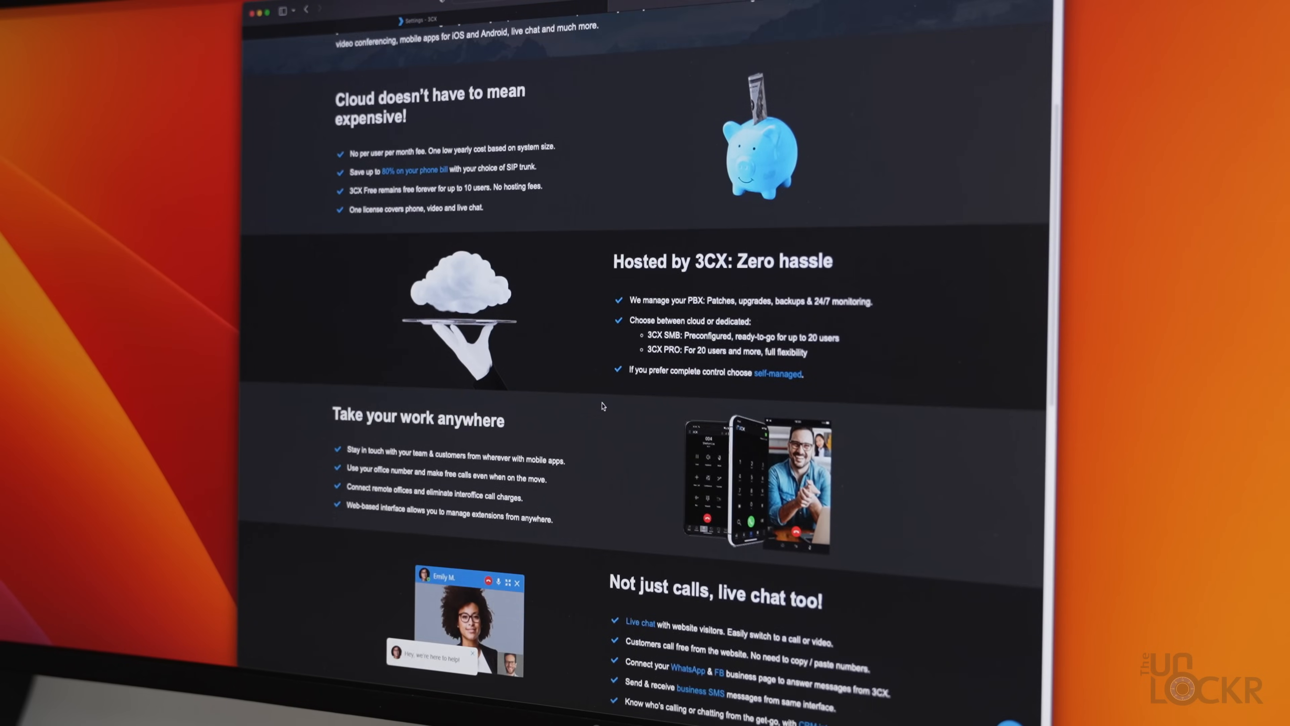
scroll("down", 3)
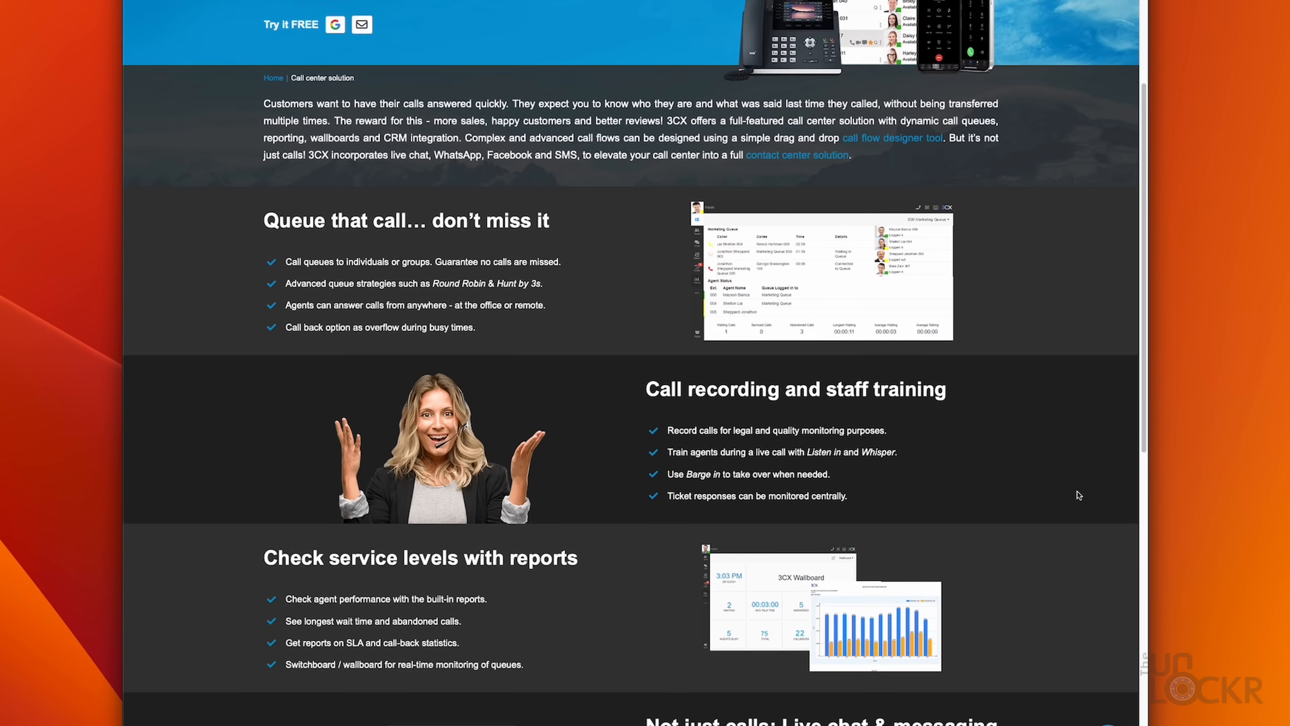
scroll("down", 3)
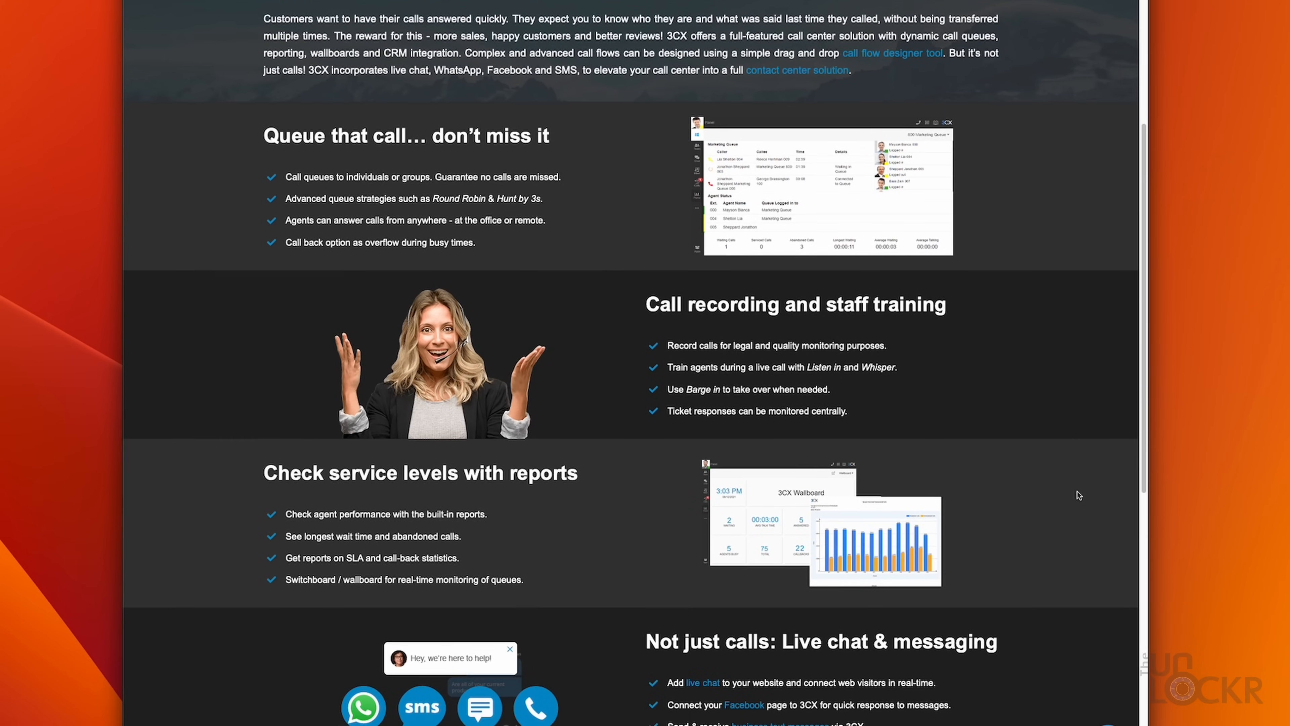
scroll("down", 3)
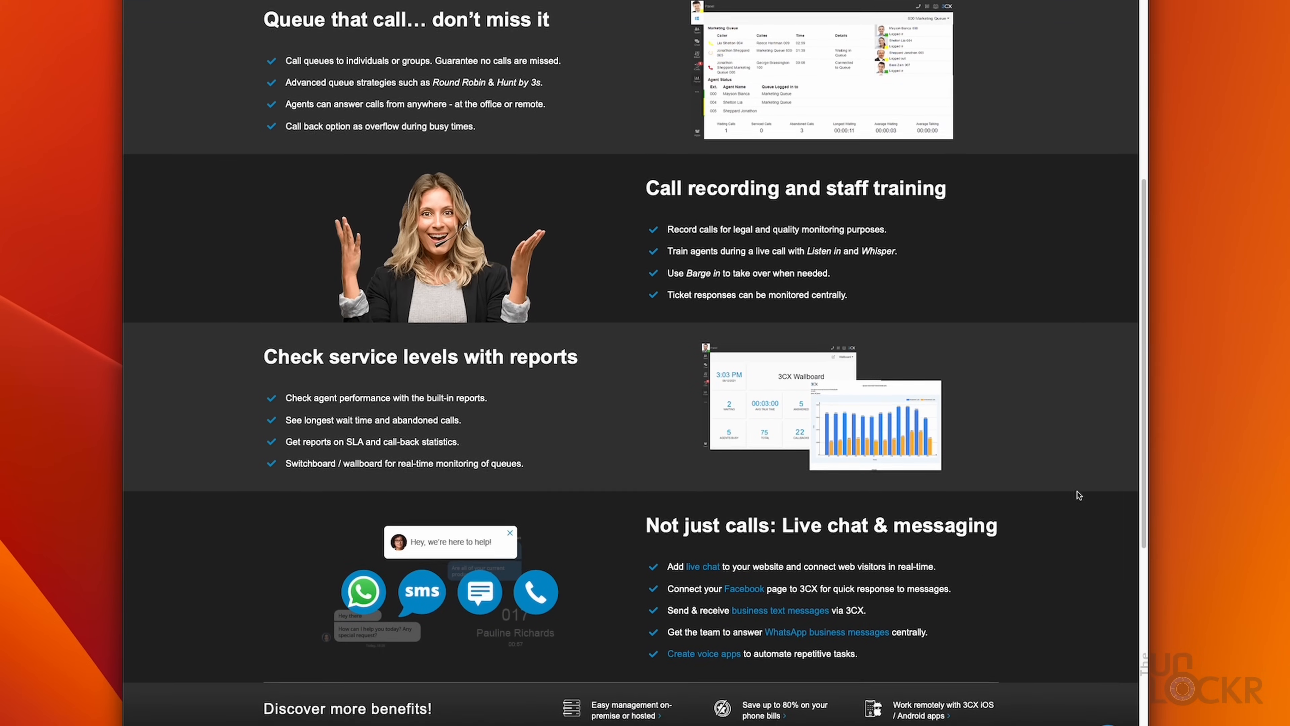
scroll("down", 3)
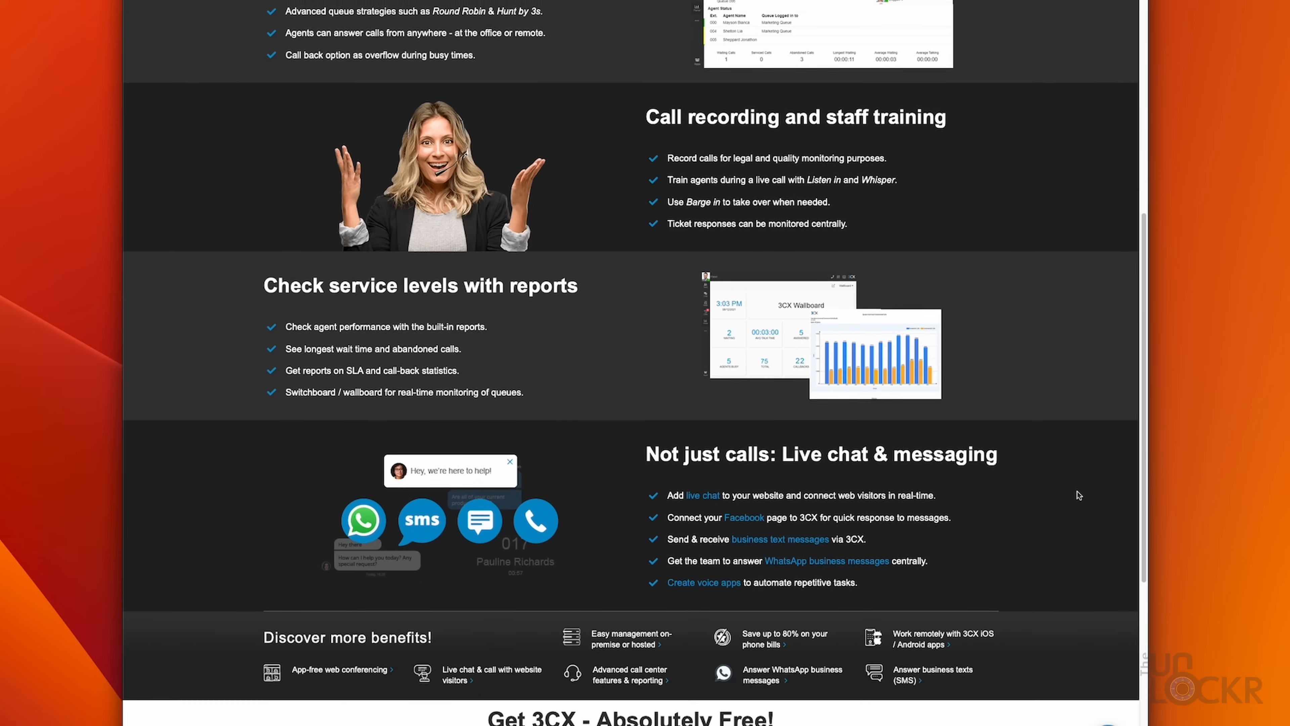
scroll("down", 3)
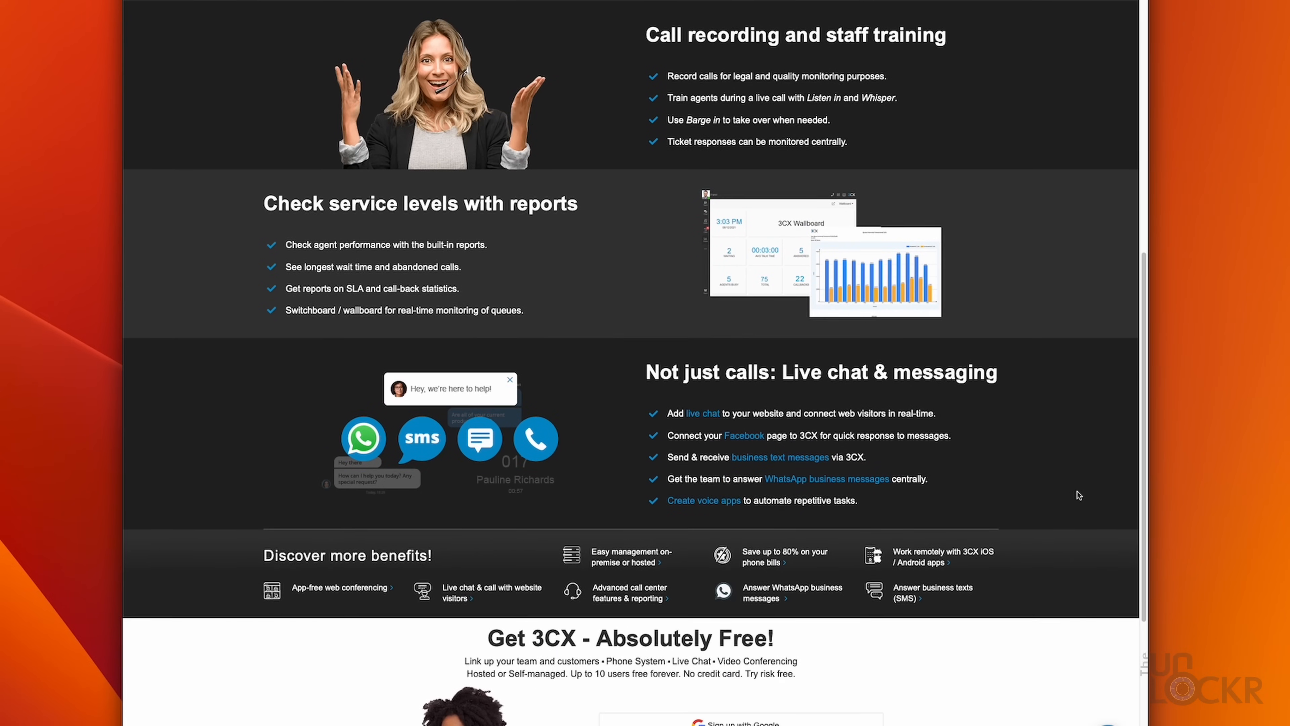